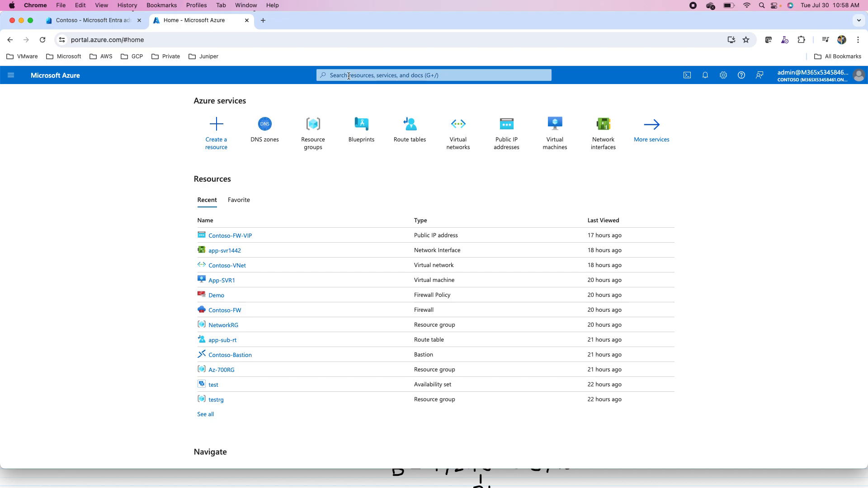
# - Search 'dns' in the portal search bar and go to the DNS zones service
pyautogui.write('dns zone')
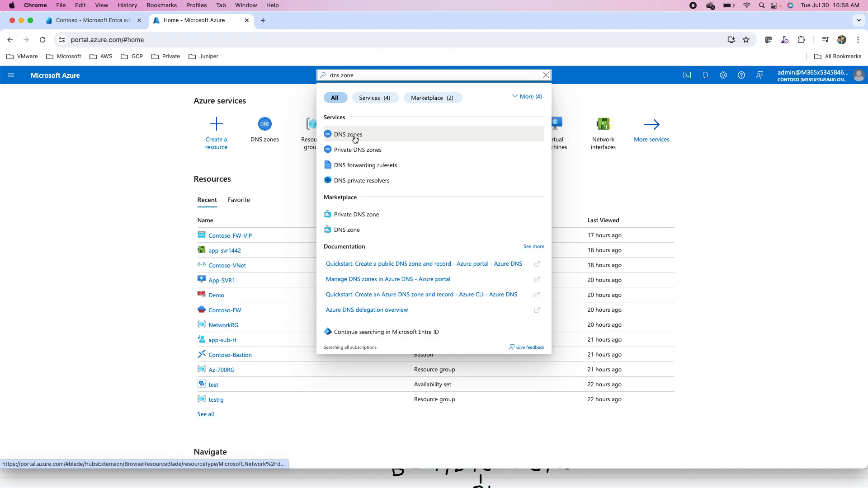
pyautogui.moveTo(364, 150)
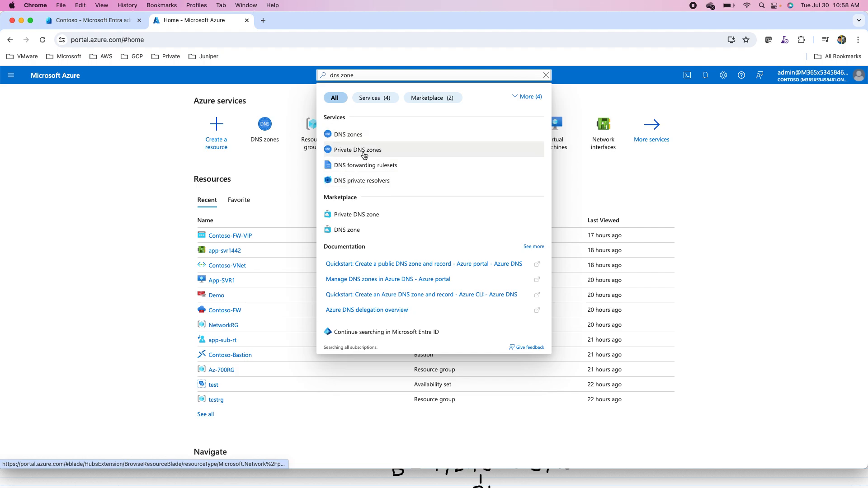
pyautogui.moveTo(348, 151)
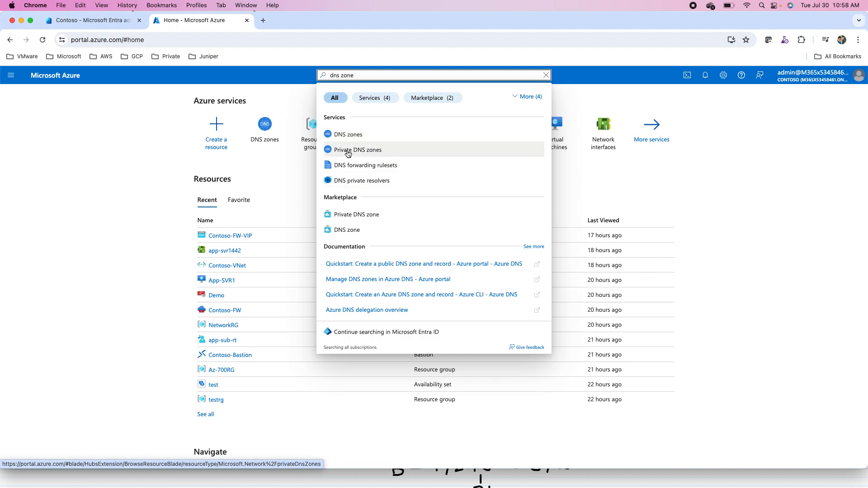
pyautogui.moveTo(342, 137)
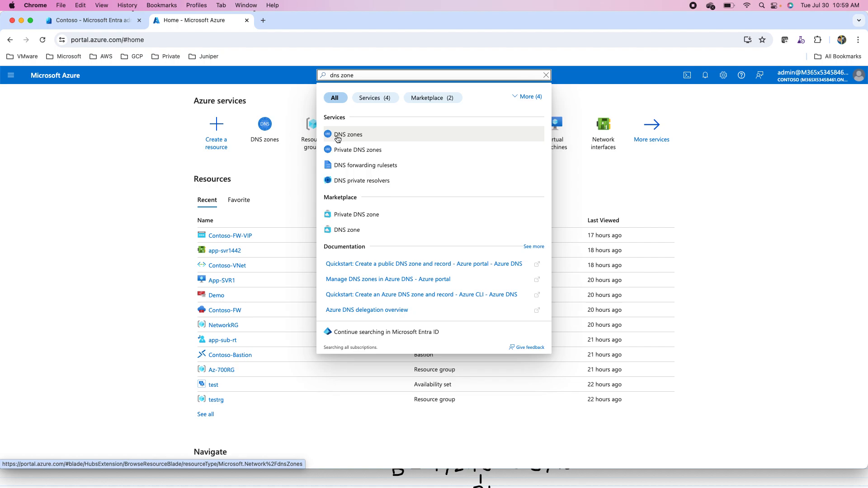
pyautogui.moveTo(343, 137)
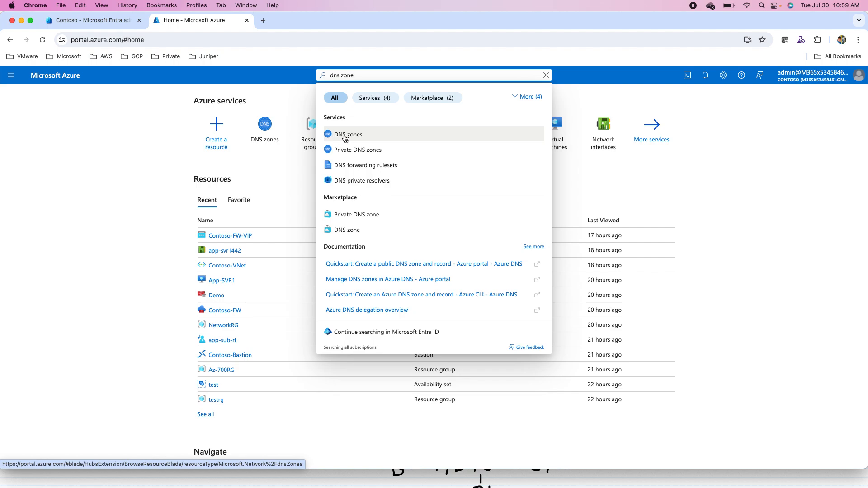
pyautogui.moveTo(357, 150)
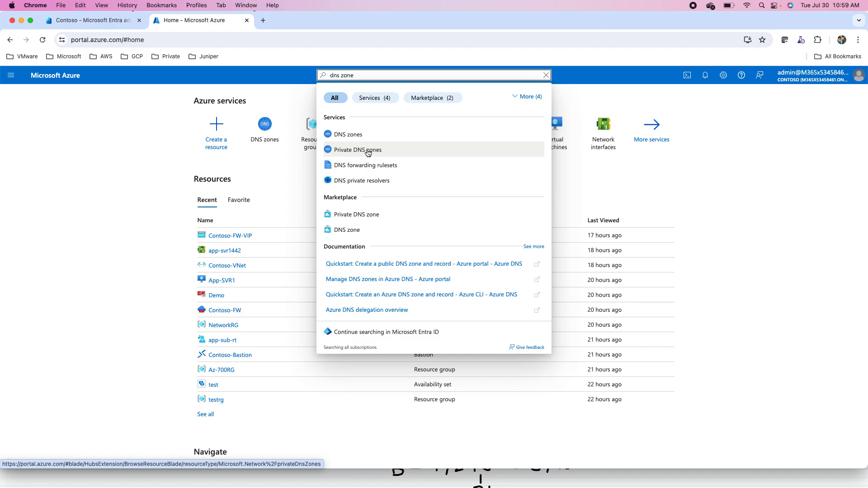
pyautogui.moveTo(348, 134)
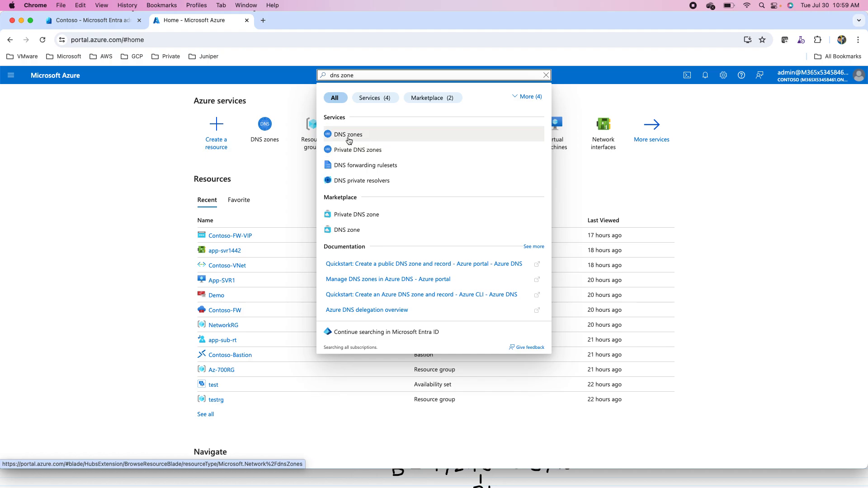
pyautogui.click(348, 133)
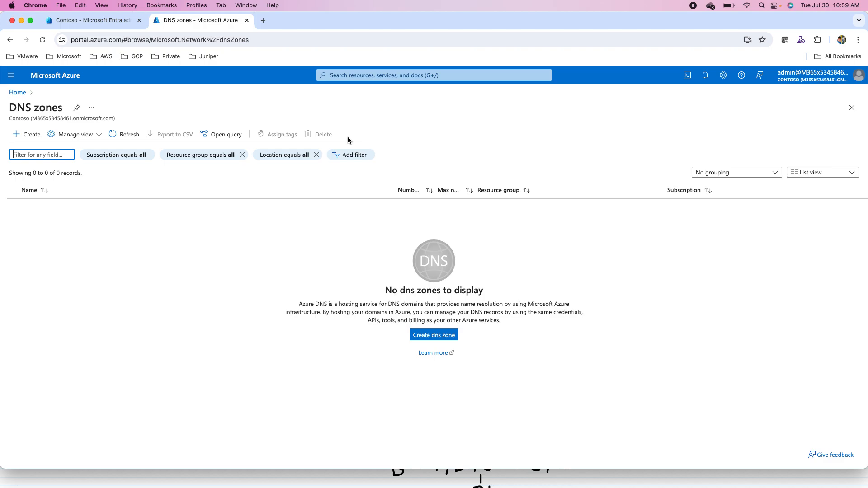
# - Begin a new DNS zone and name it traincrest.com
pyautogui.click(434, 335)
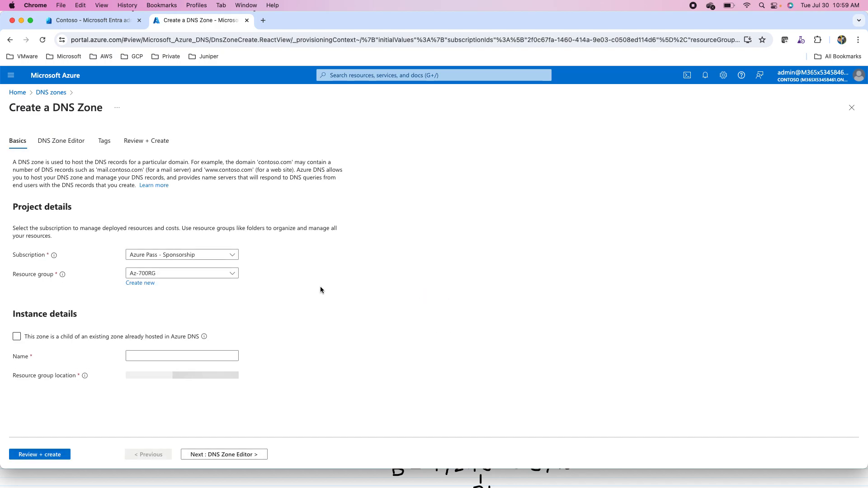
pyautogui.click(182, 356)
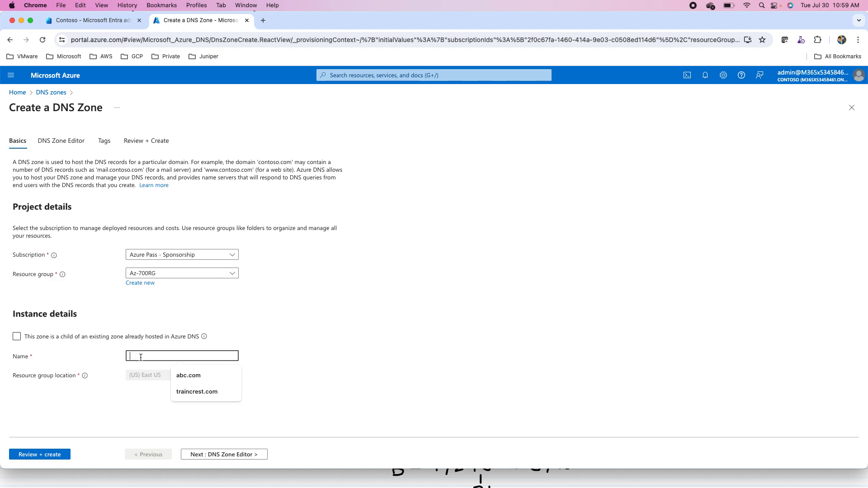
pyautogui.write('trai')
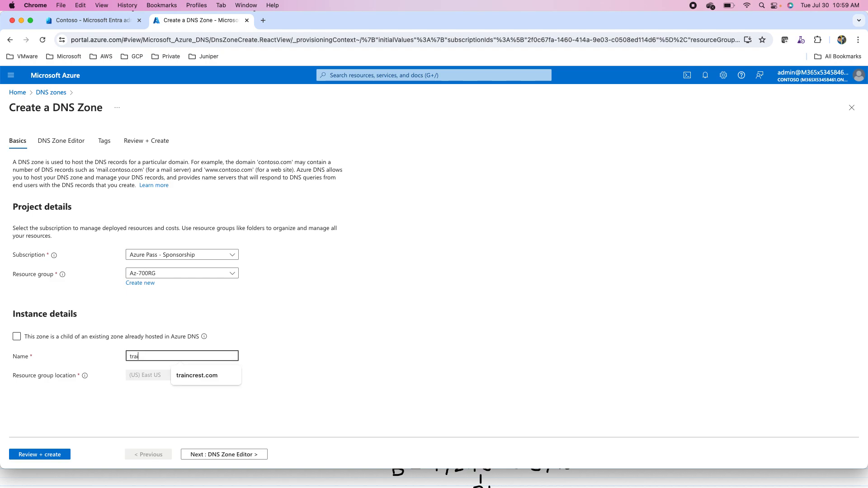
pyautogui.click(197, 375)
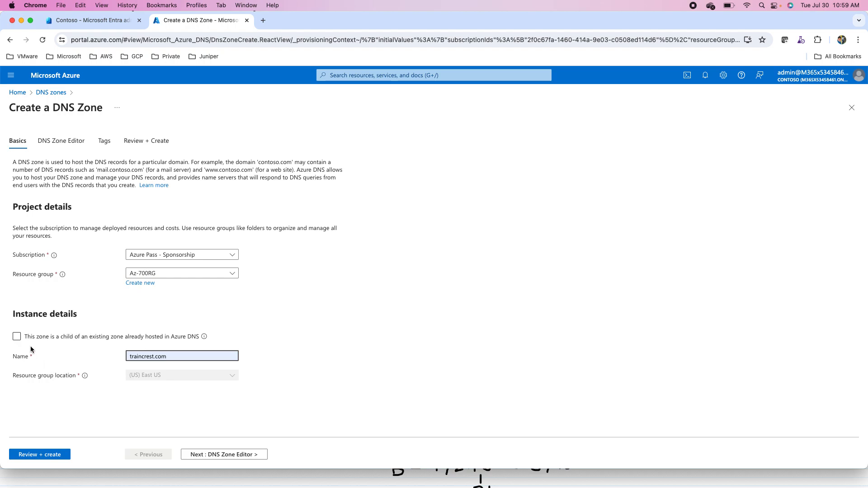
# - Toggle the child-zone option a few times, leaving it unchecked
pyautogui.click(16, 336)
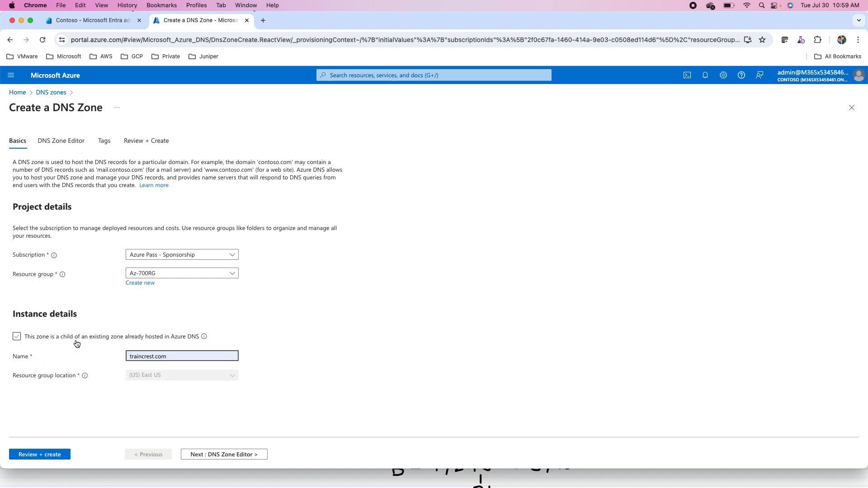
pyautogui.click(16, 337)
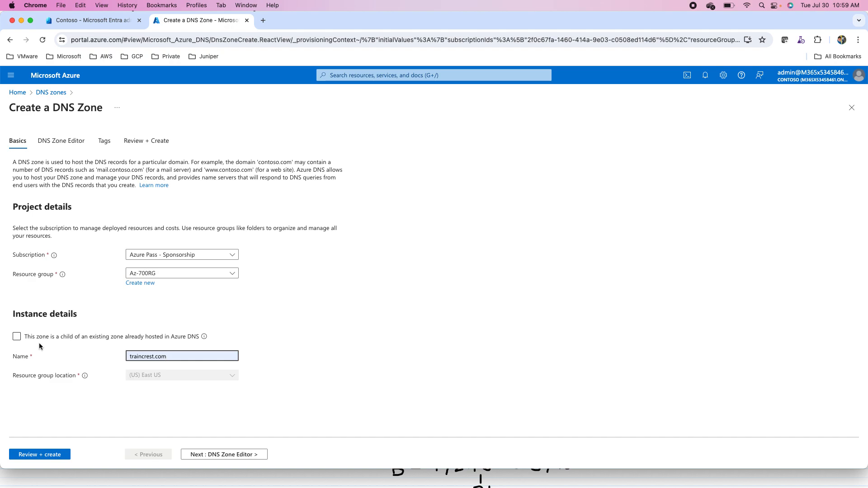
pyautogui.click(17, 337)
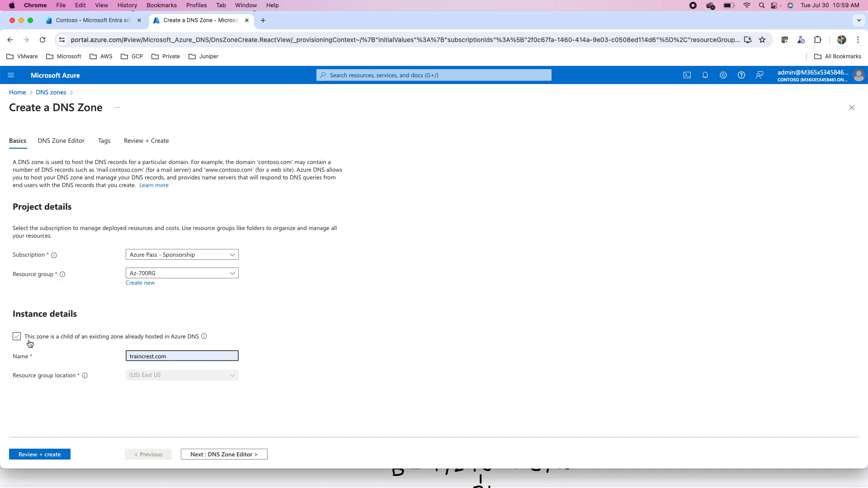
pyautogui.click(17, 336)
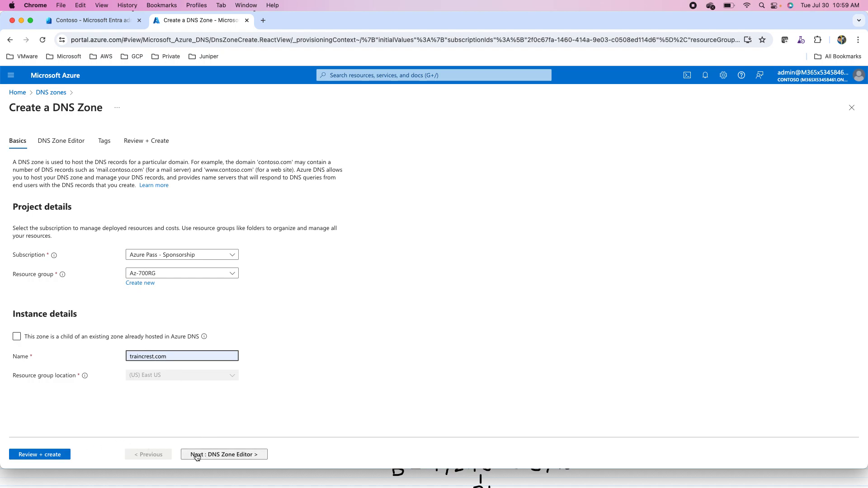
# - Advance past the DNS Zone Editor step to the Review + create summary
pyautogui.click(224, 454)
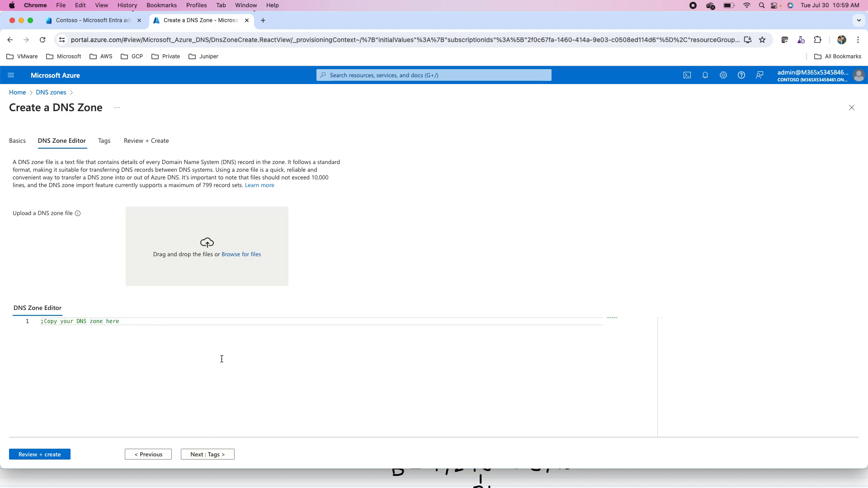
pyautogui.moveTo(70, 443)
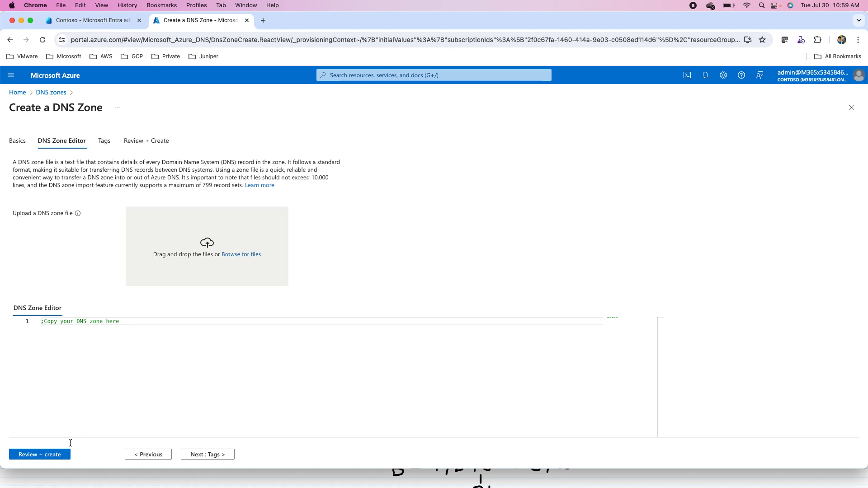
pyautogui.click(39, 454)
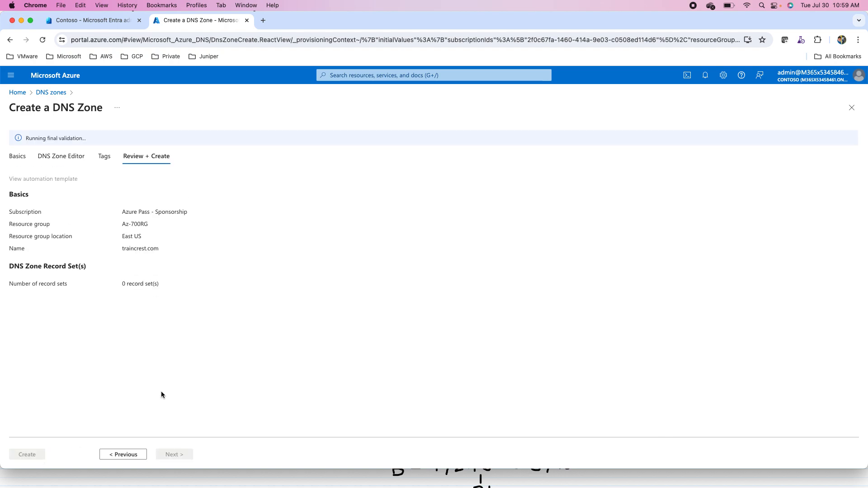
pyautogui.moveTo(115, 175)
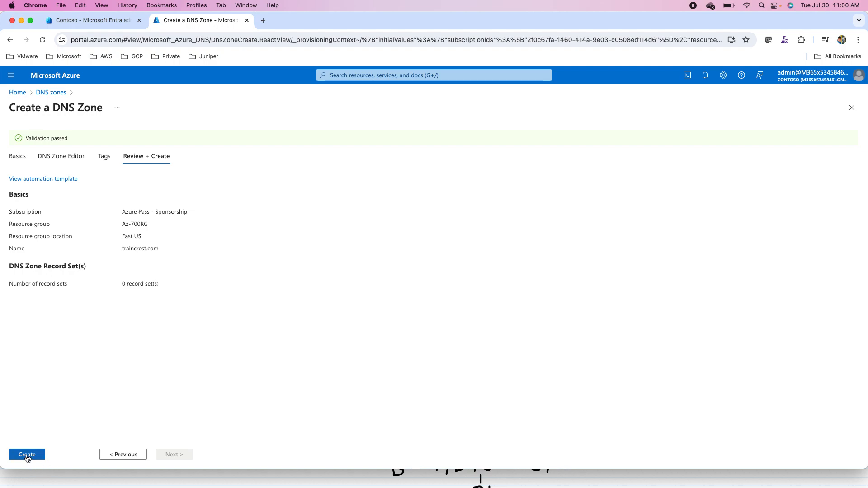
# - Deploy the traincrest.com zone, dismiss the deployment notices and go to the new resource
pyautogui.click(27, 454)
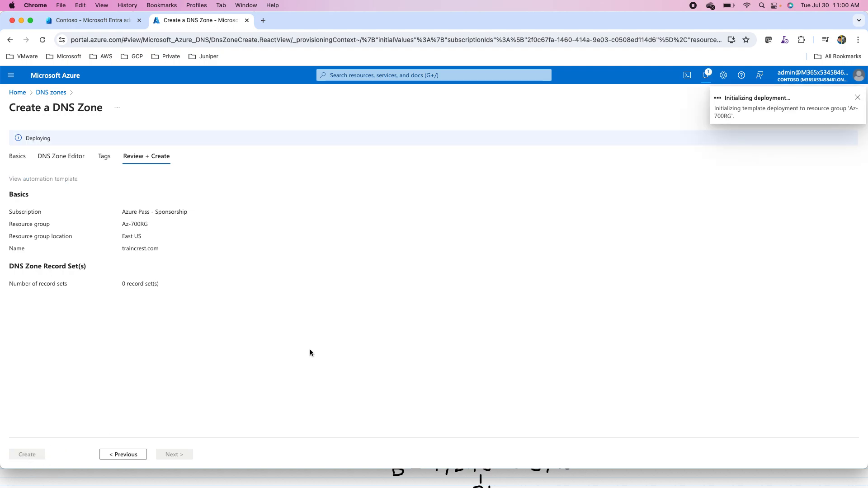
pyautogui.click(858, 97)
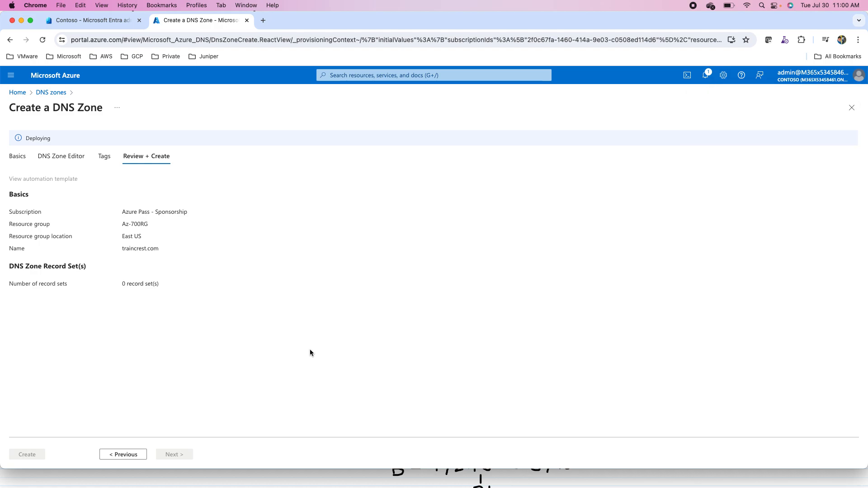
pyautogui.moveTo(222, 300)
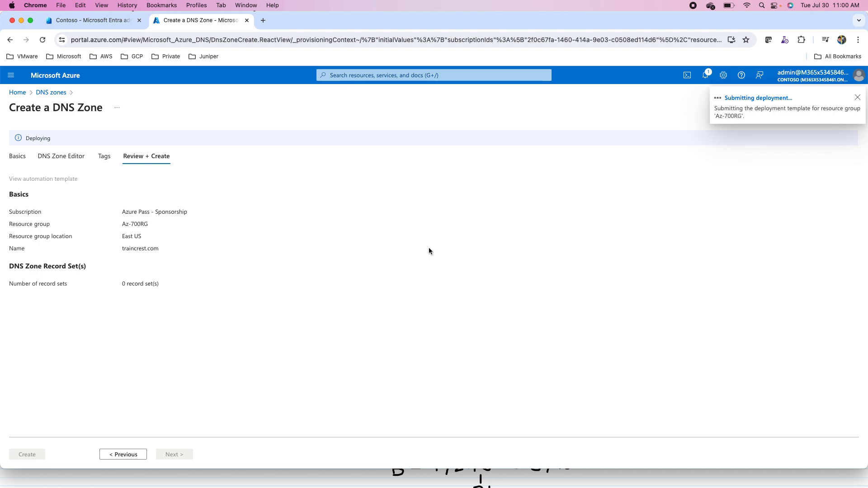
pyautogui.click(858, 98)
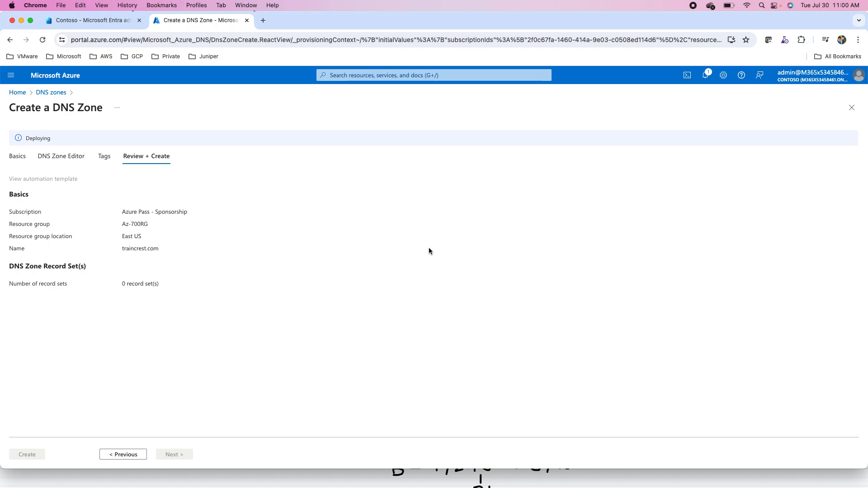
pyautogui.click(26, 455)
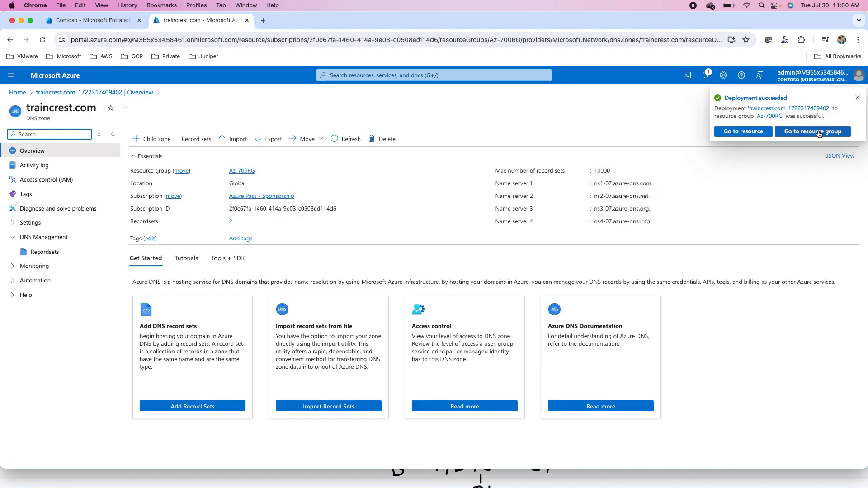
pyautogui.click(858, 97)
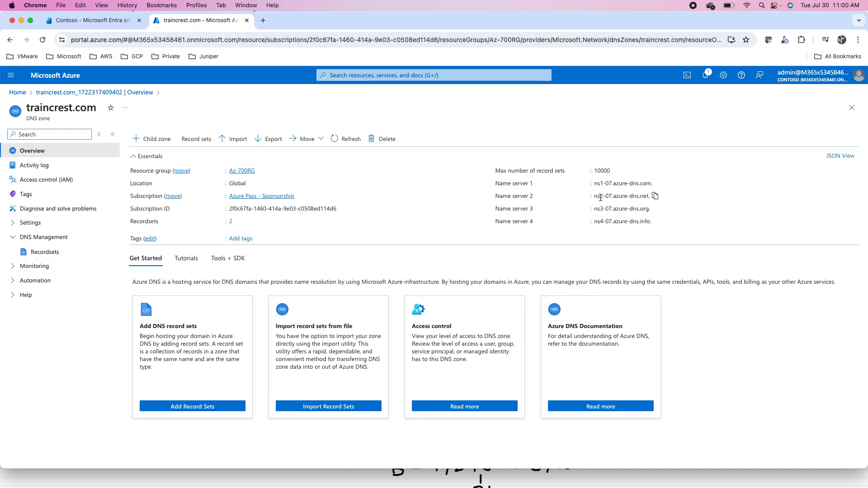
pyautogui.moveTo(603, 240)
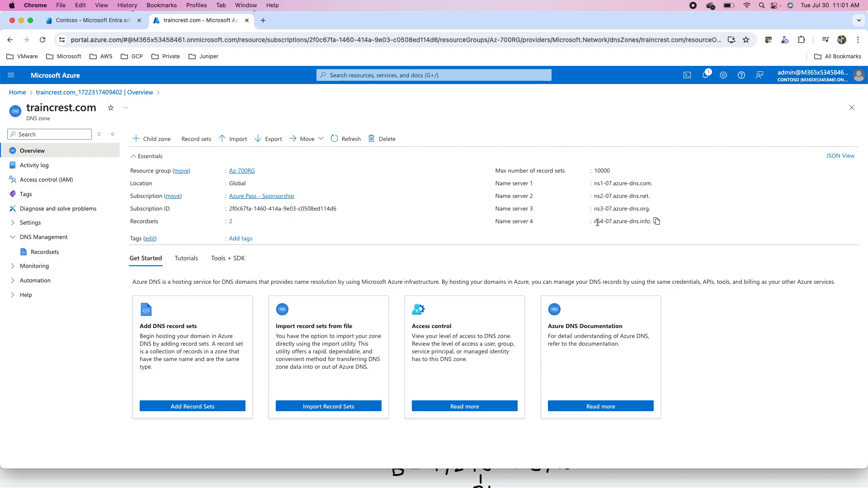
pyautogui.moveTo(601, 217)
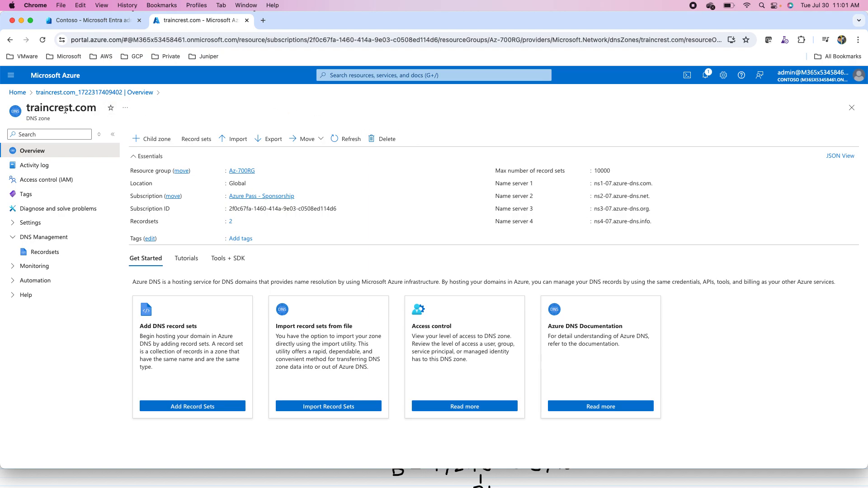
pyautogui.moveTo(154, 209)
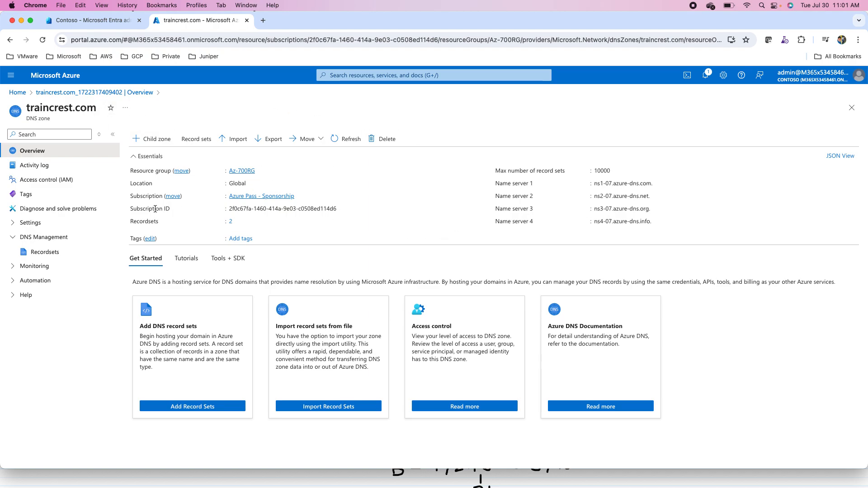
pyautogui.click(44, 252)
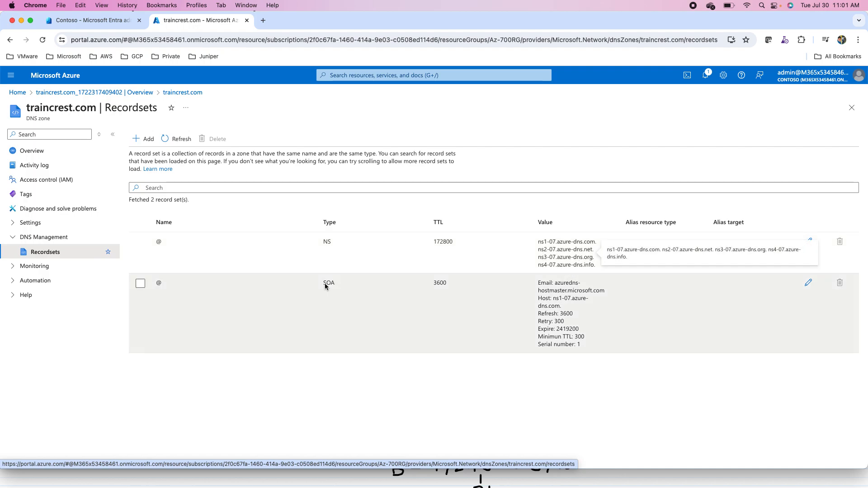
pyautogui.moveTo(331, 292)
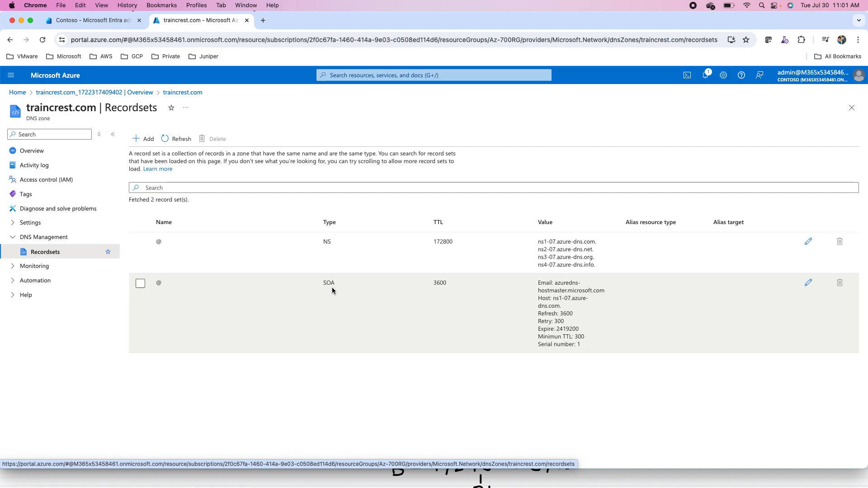
# - Start adding a new record set to the traincrest.com zone
pyautogui.click(808, 282)
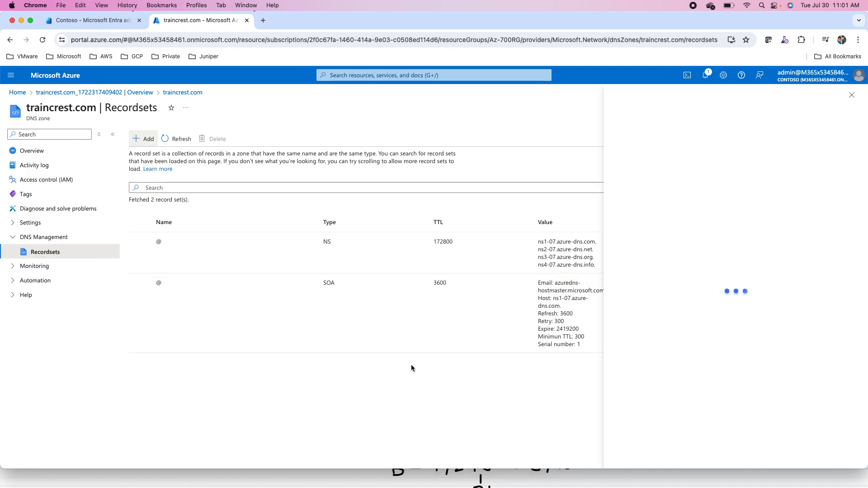
# - Browse the record types, try AAAA, then settle on A – Address record and move to the Name field
pyautogui.click(143, 138)
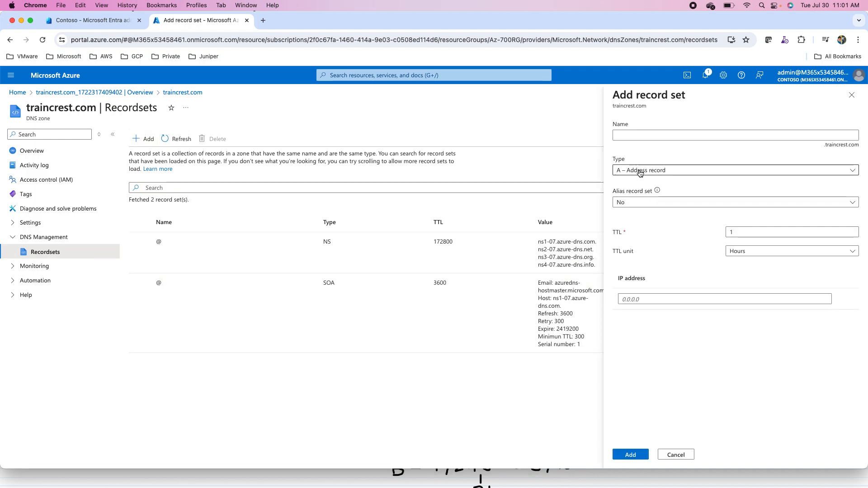
pyautogui.click(734, 170)
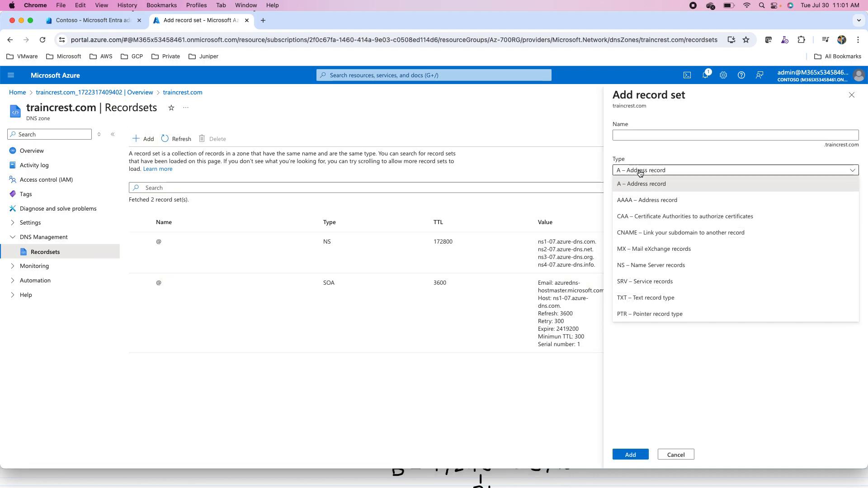
pyautogui.moveTo(663, 369)
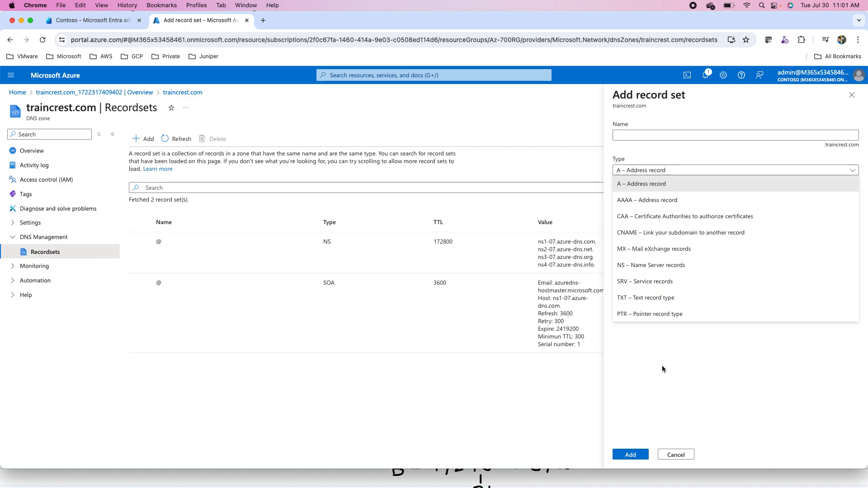
pyautogui.click(641, 184)
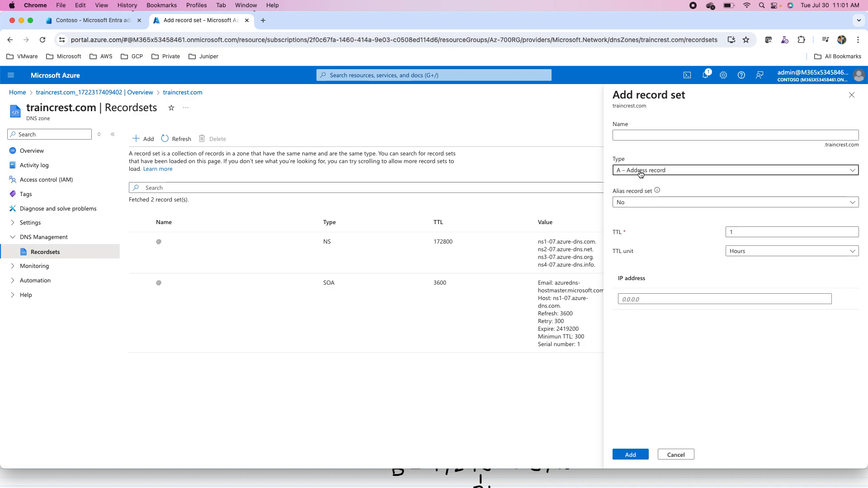
pyautogui.click(734, 170)
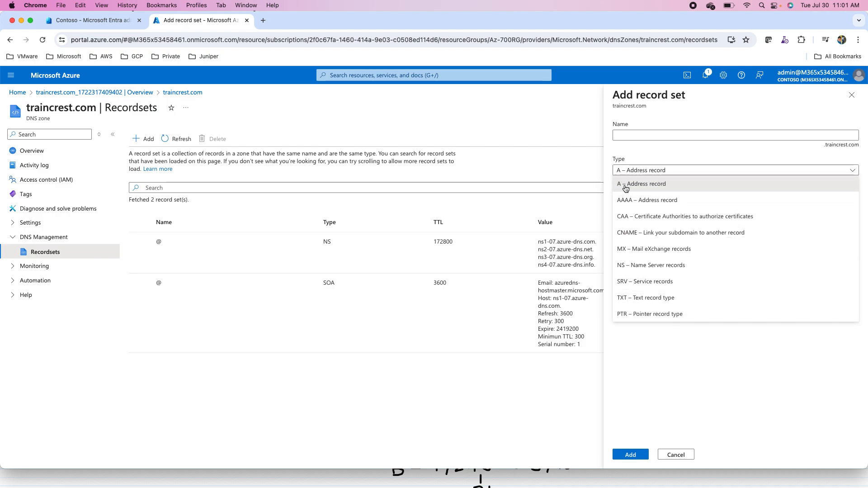
pyautogui.click(647, 200)
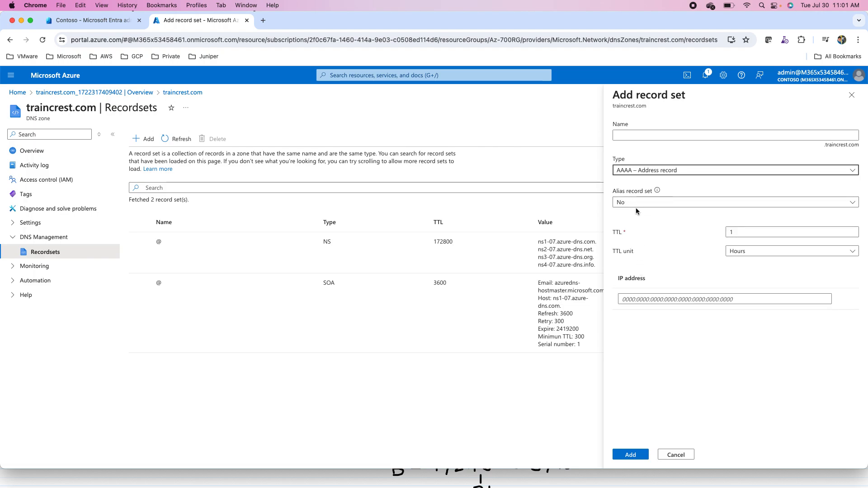
pyautogui.click(734, 170)
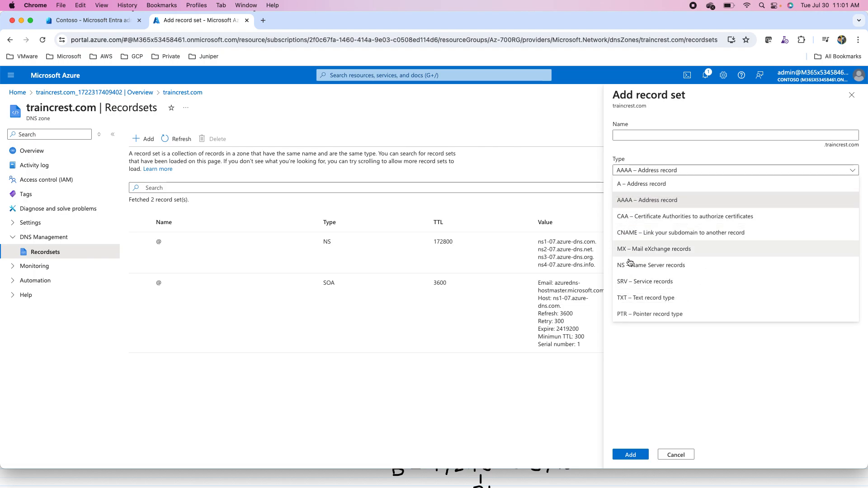
pyautogui.moveTo(631, 304)
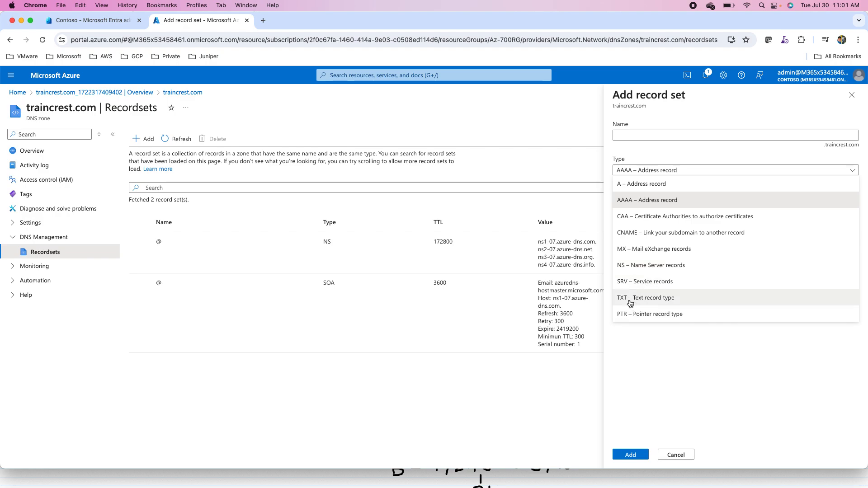
pyautogui.click(641, 183)
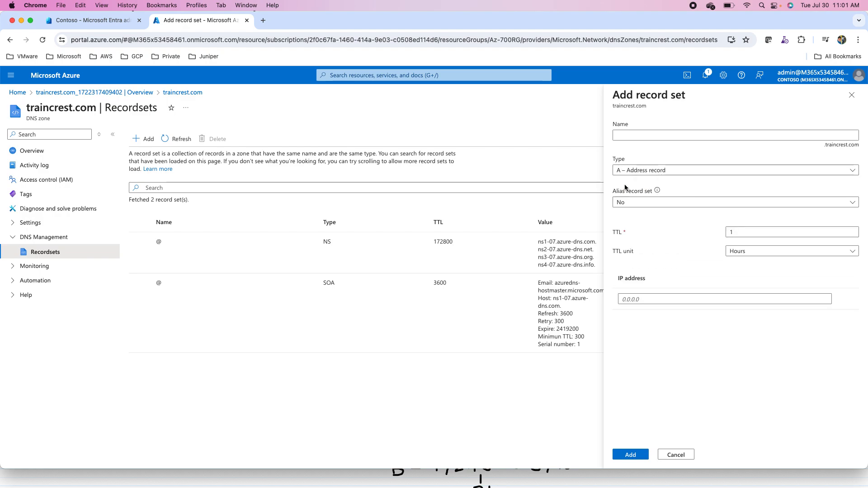
pyautogui.click(735, 135)
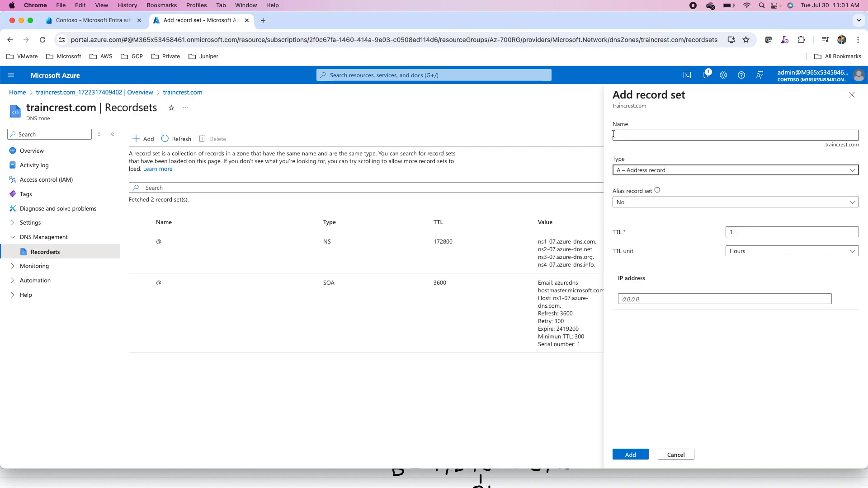
# - Enter name www with IP address 11.1.1.1 and save the A record set
pyautogui.write('www')
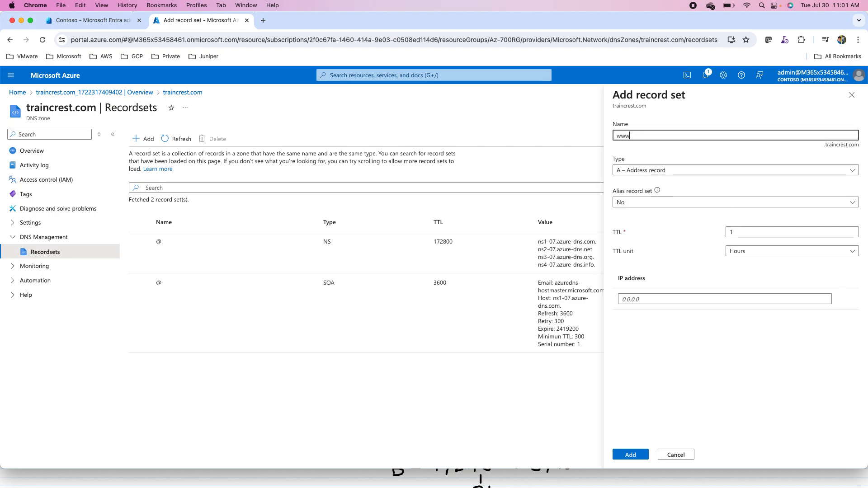
pyautogui.moveTo(702, 171)
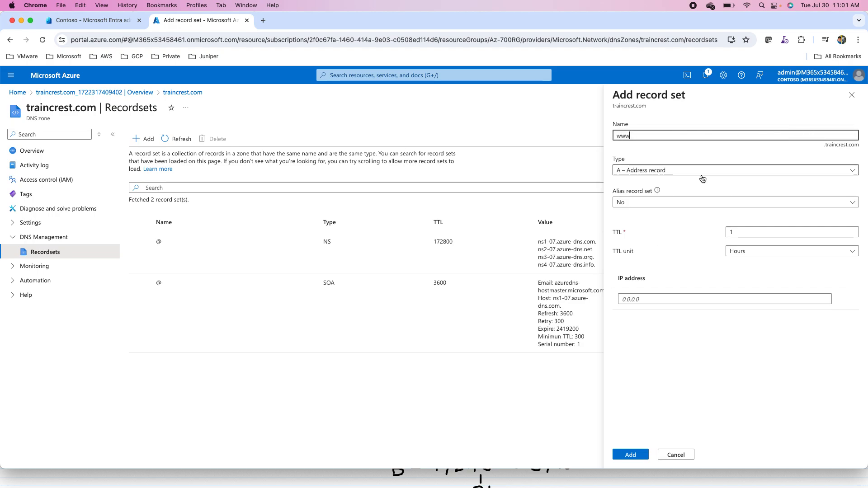
pyautogui.click(724, 299)
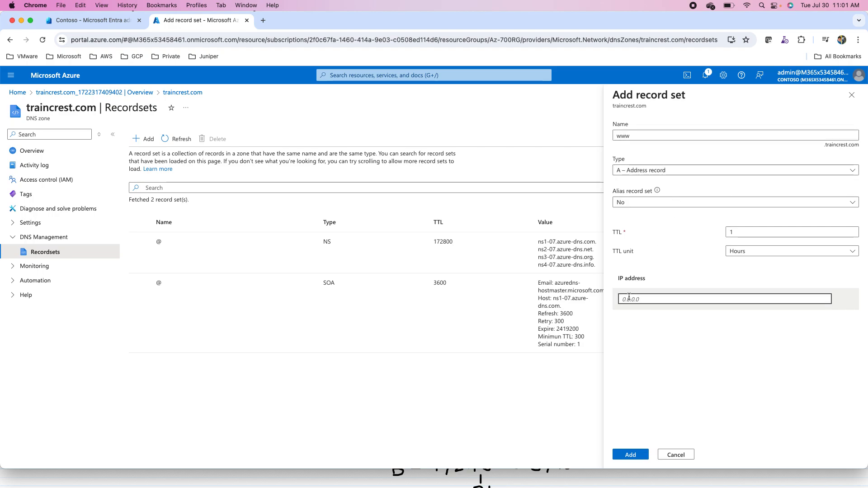
pyautogui.write('112')
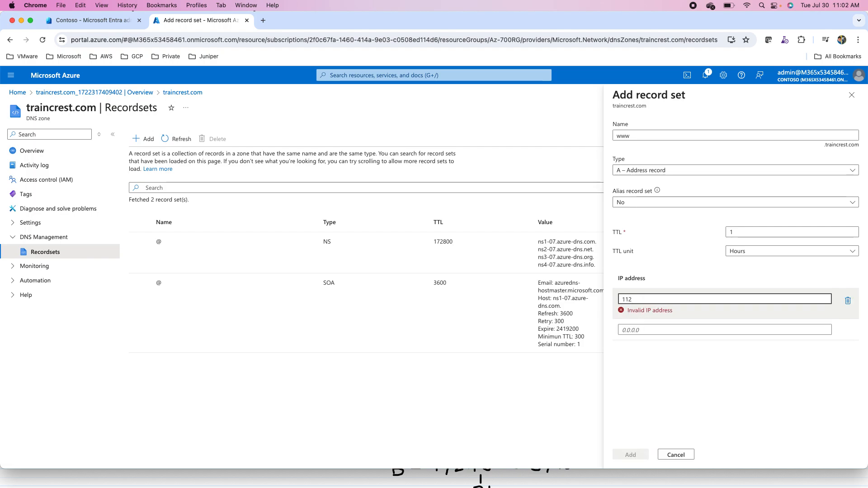
pyautogui.press('Backspace')
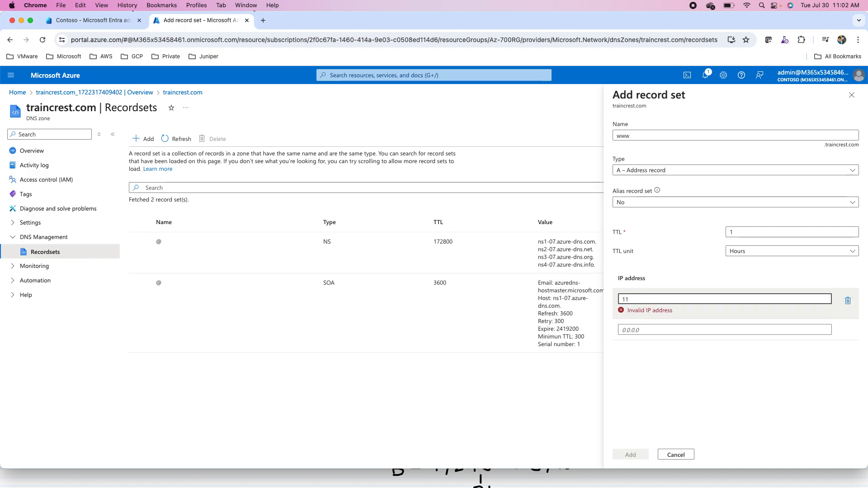
pyautogui.write('.1.1.1')
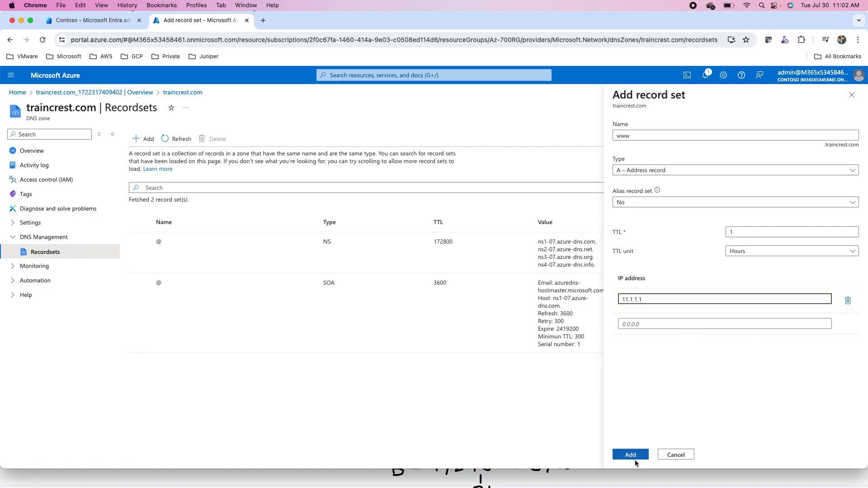
pyautogui.click(630, 454)
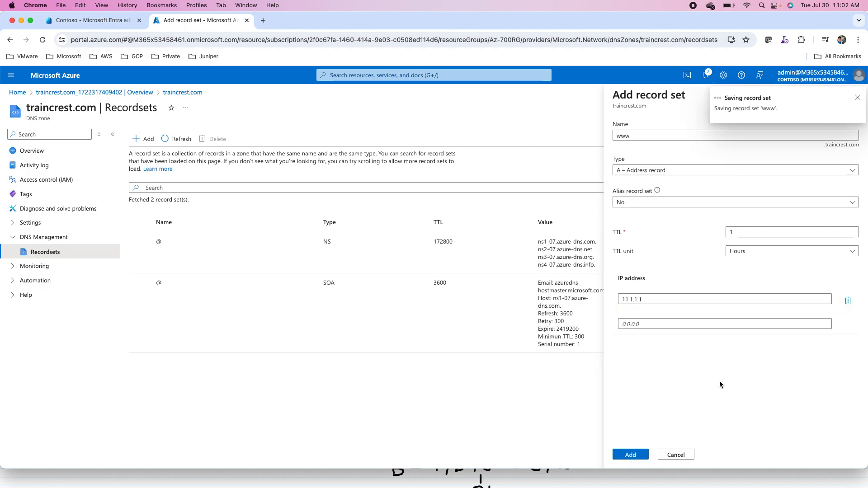
pyautogui.click(631, 455)
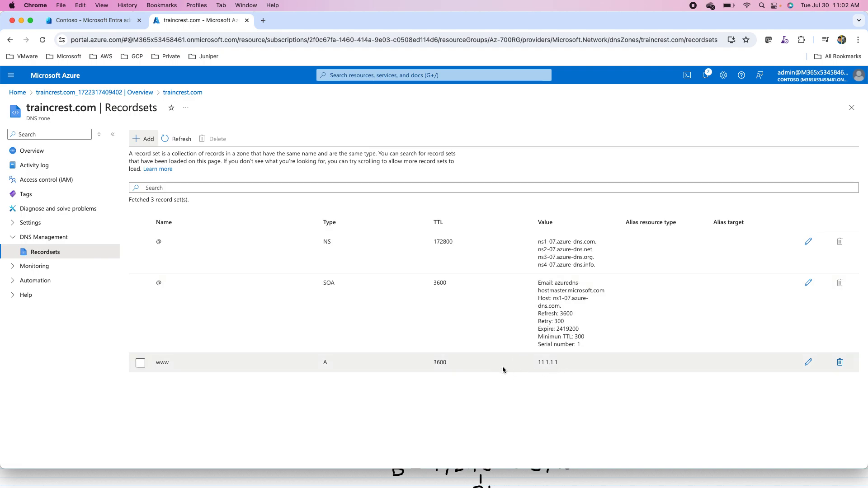
pyautogui.moveTo(531, 369)
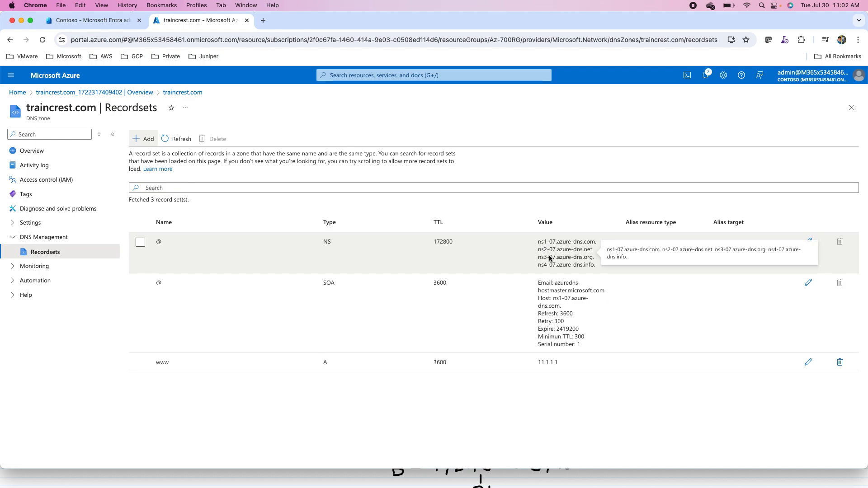
pyautogui.moveTo(544, 249)
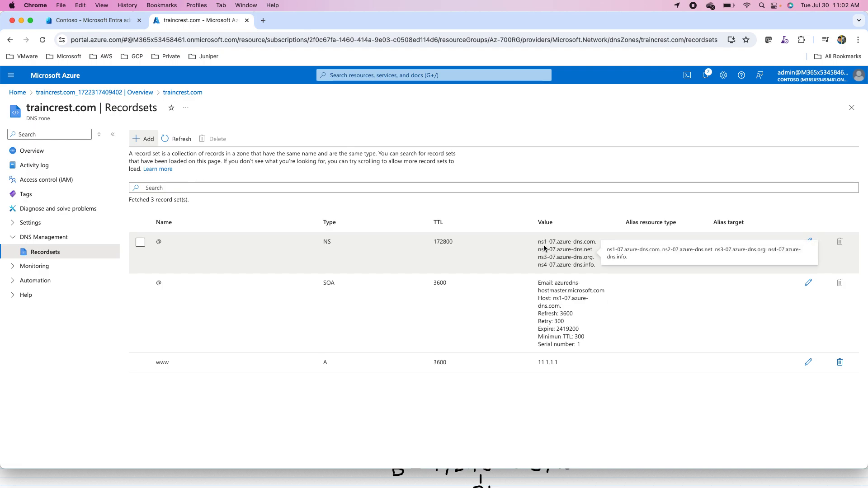
pyautogui.moveTo(542, 275)
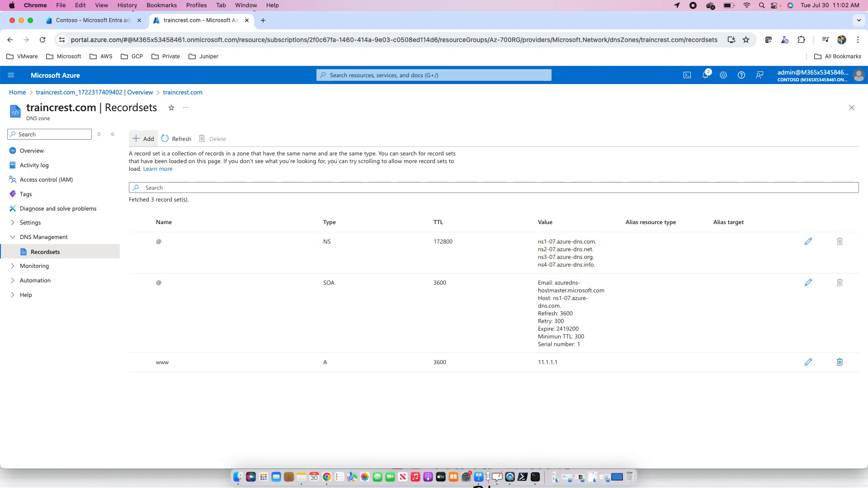
pyautogui.moveTo(521, 477)
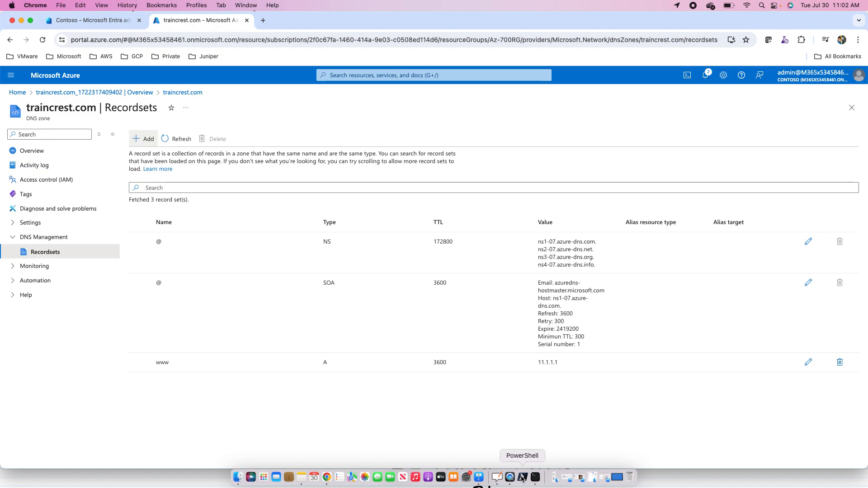
pyautogui.click(521, 477)
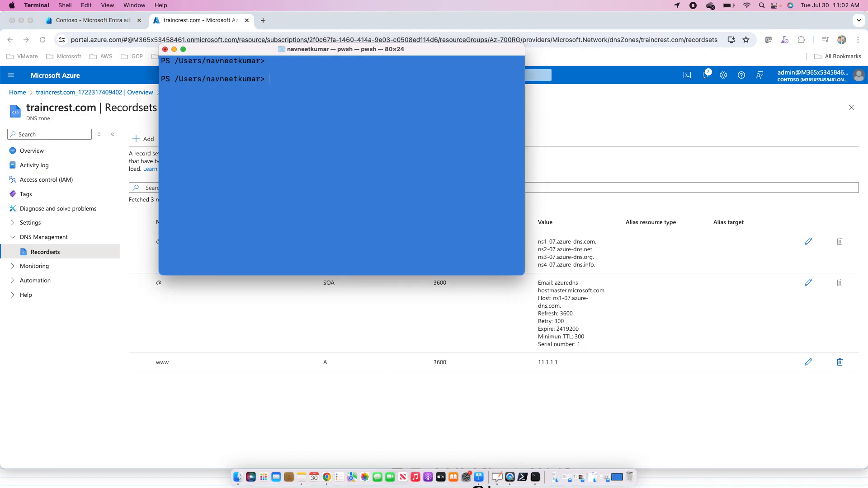
pyautogui.write('nsloo')
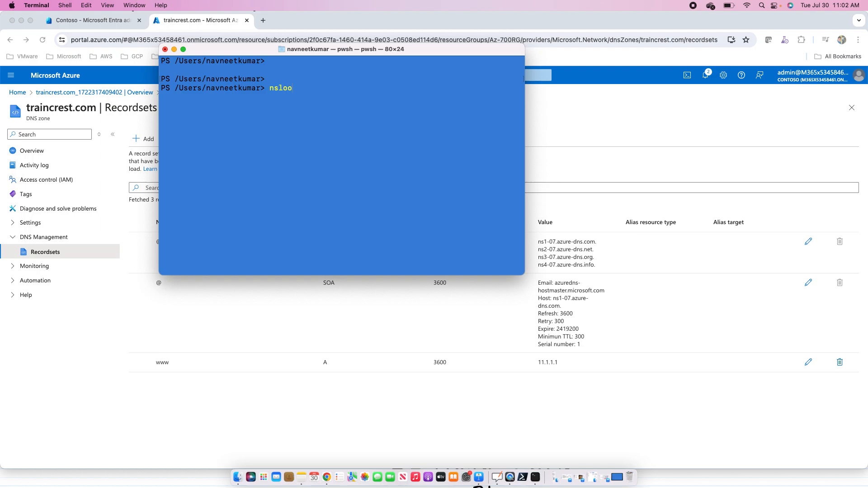
pyautogui.write('kup')
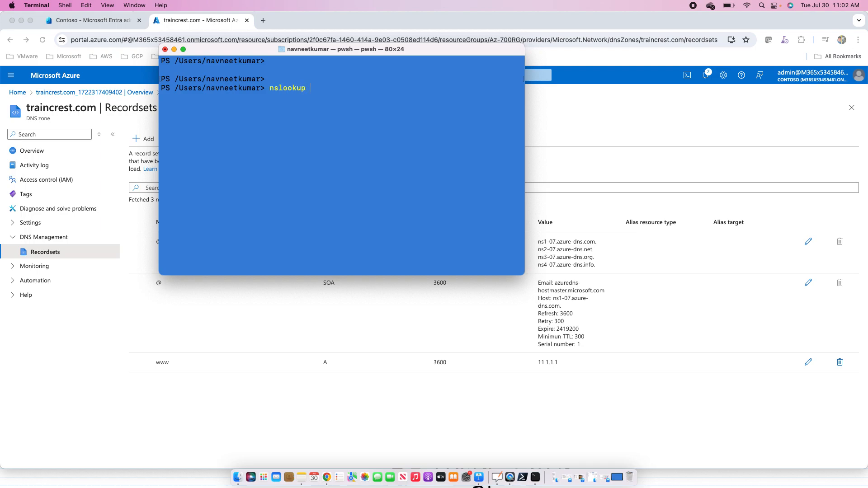
pyautogui.write('www.trai')
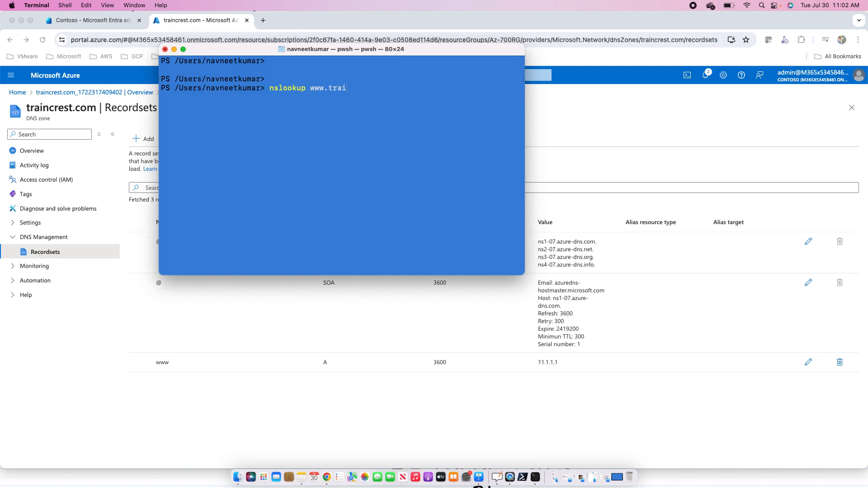
pyautogui.write('ncrest.com')
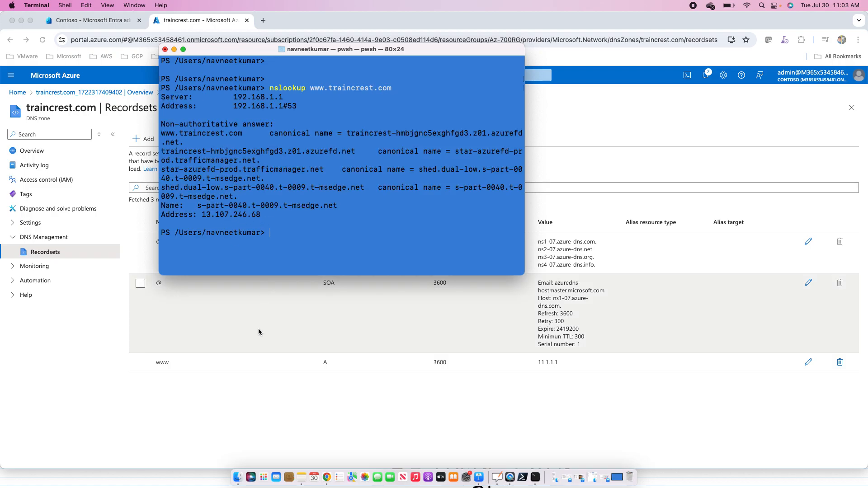
pyautogui.moveTo(540, 369)
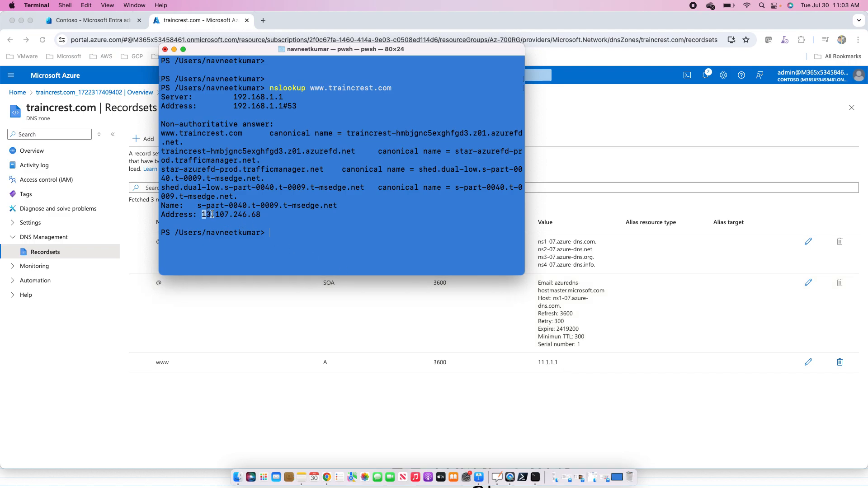
pyautogui.doubleClick(230, 214)
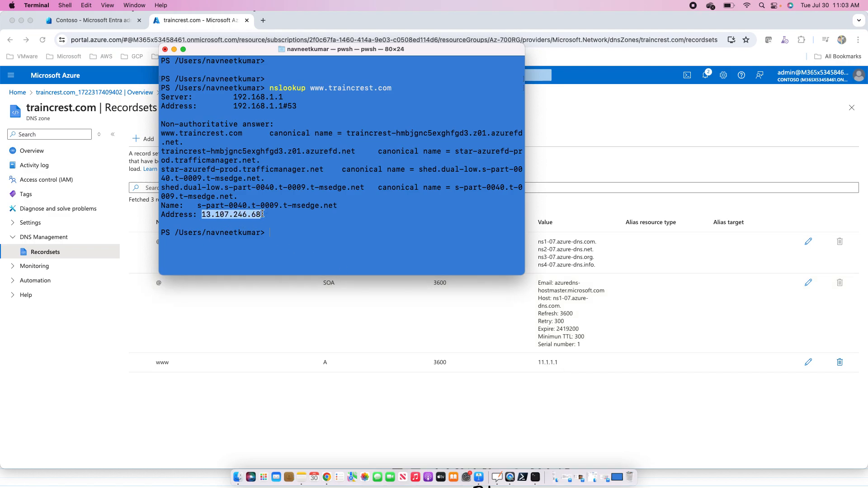
pyautogui.press('enter')
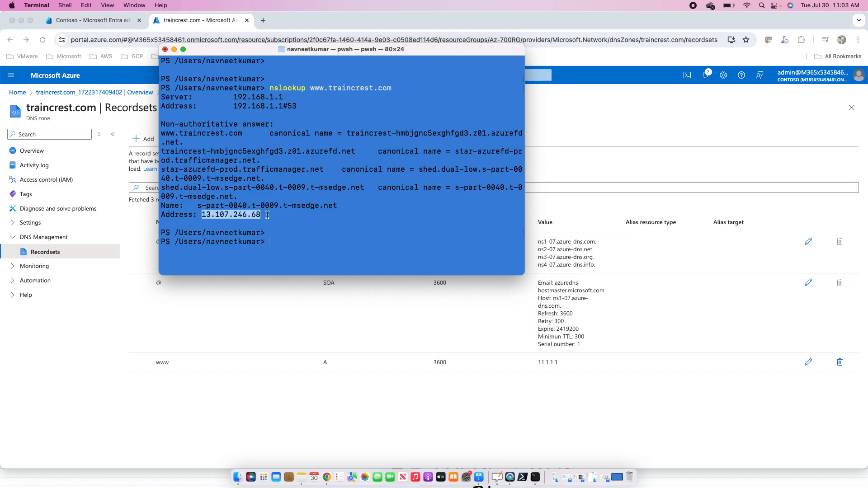
pyautogui.moveTo(316, 101)
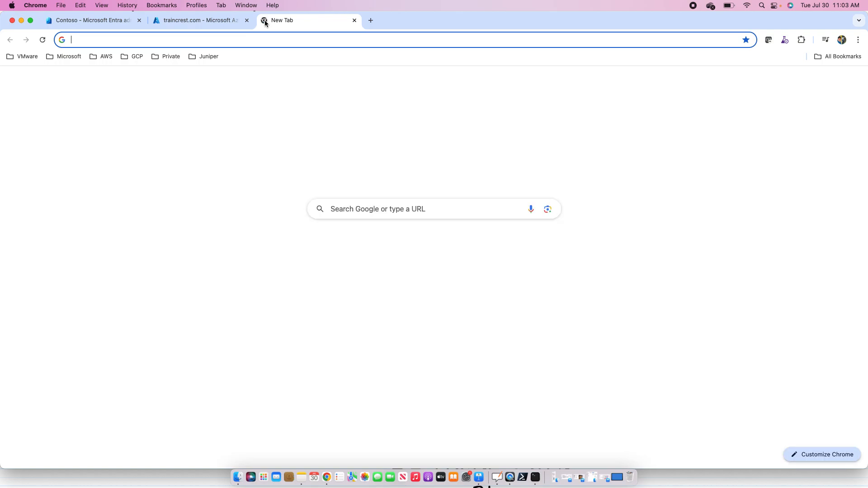
# - In the zone's record list, select the NS row and copy its first name server ns1-07.azure-dns.com
pyautogui.write('13.107.246.68')
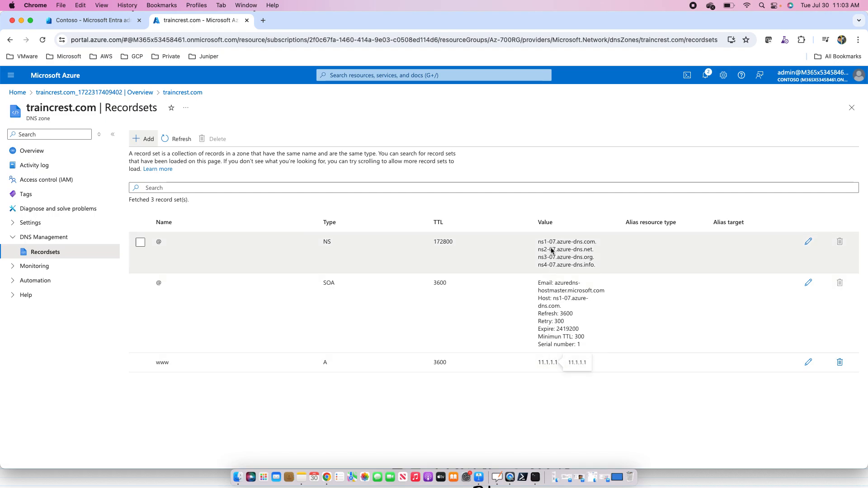
pyautogui.moveTo(551, 250)
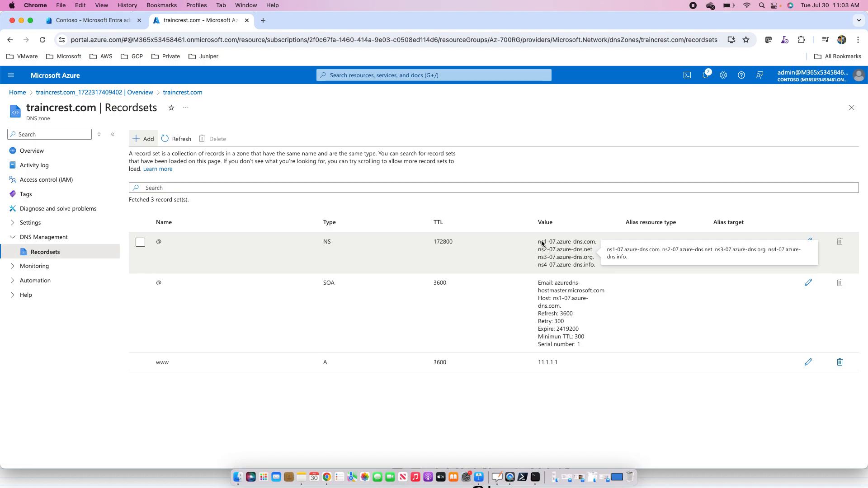
pyautogui.click(141, 243)
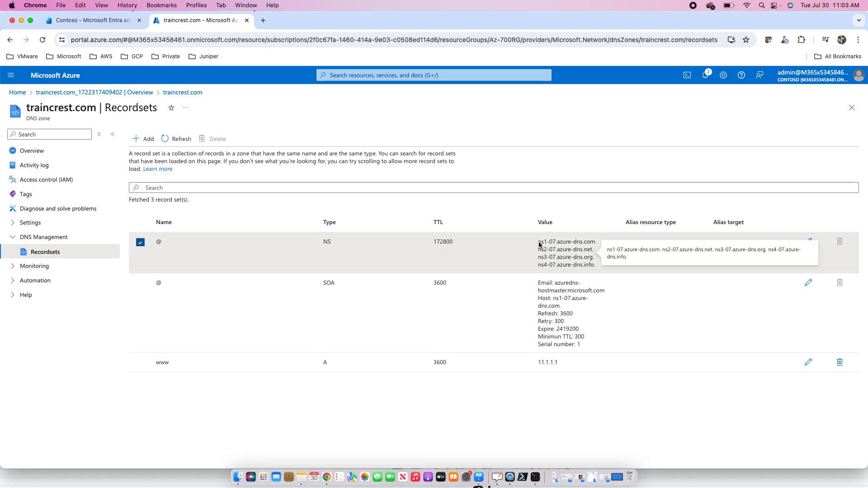
pyautogui.doubleClick(566, 243)
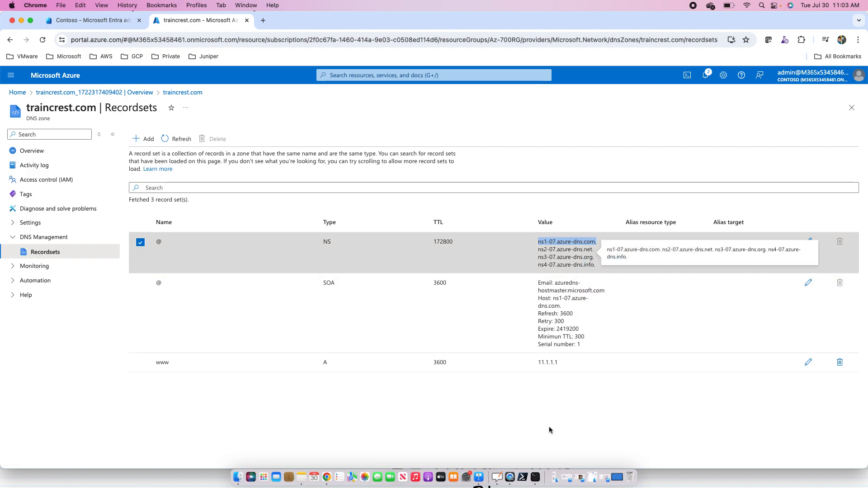
pyautogui.moveTo(535, 478)
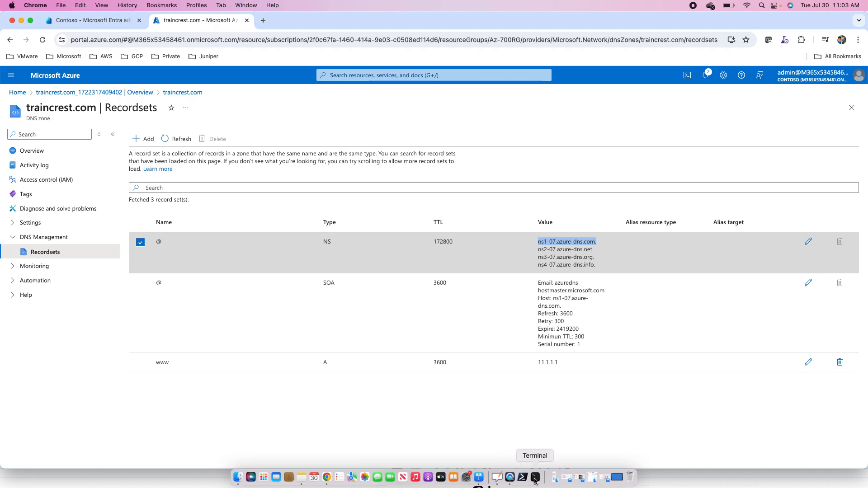
pyautogui.click(535, 477)
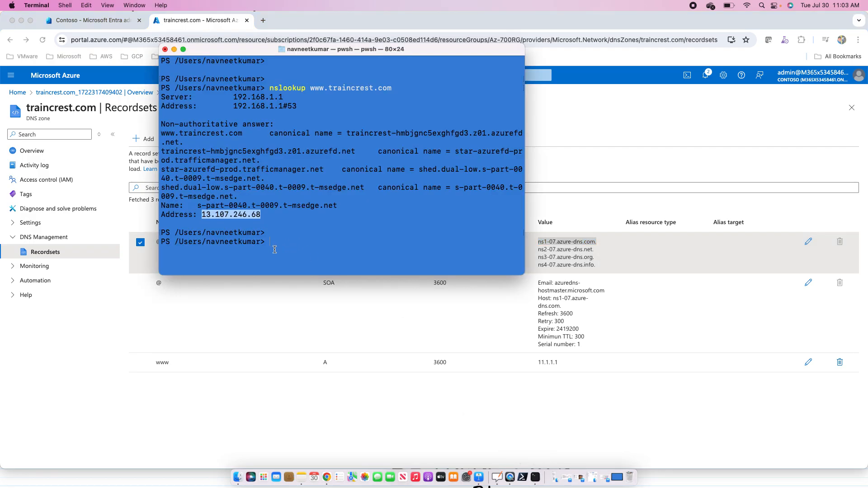
pyautogui.write('nslookup www.traincrest.com')
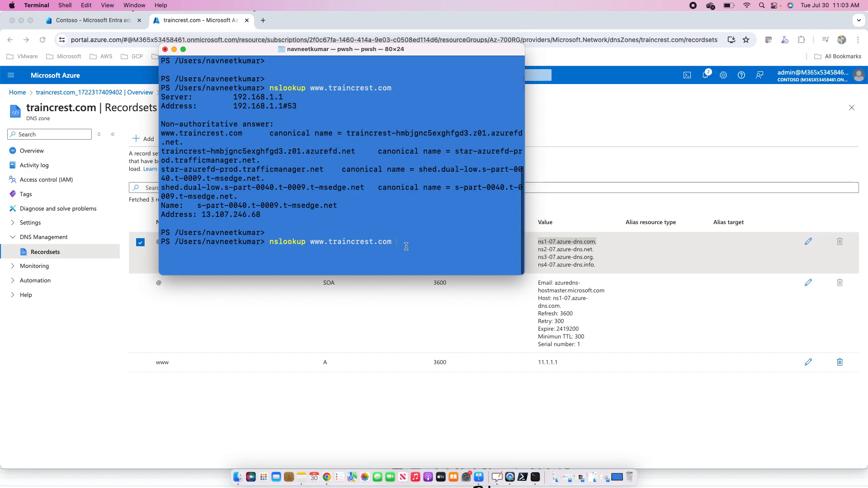
pyautogui.rightClick(406, 246)
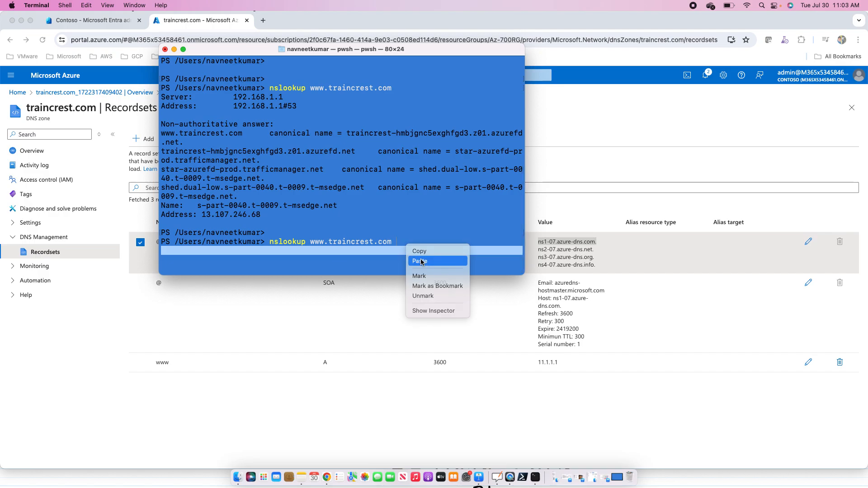
pyautogui.click(421, 261)
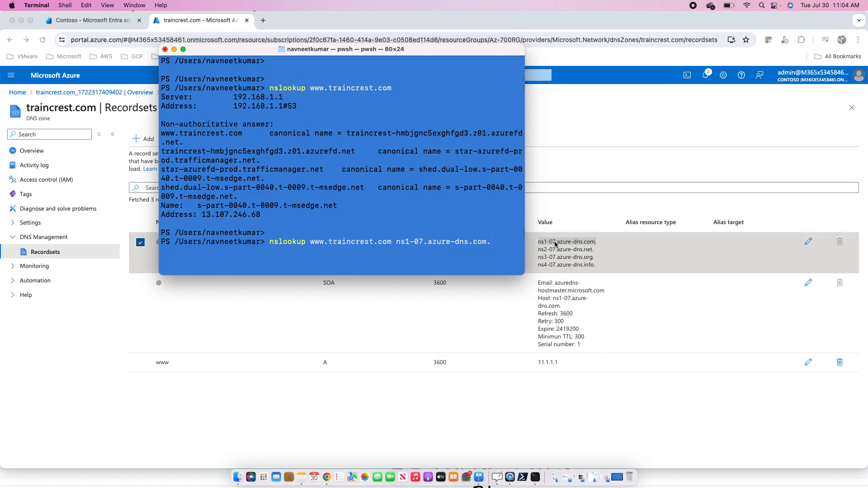
pyautogui.moveTo(539, 370)
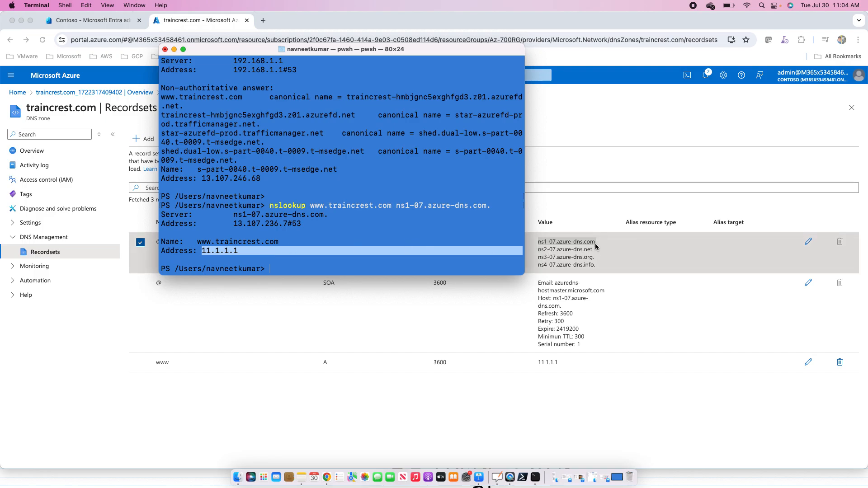
pyautogui.moveTo(530, 287)
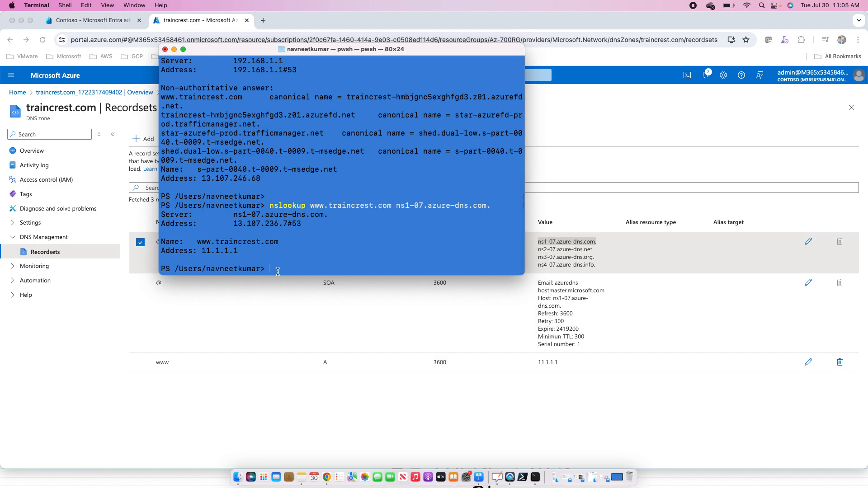
pyautogui.moveTo(180, 58)
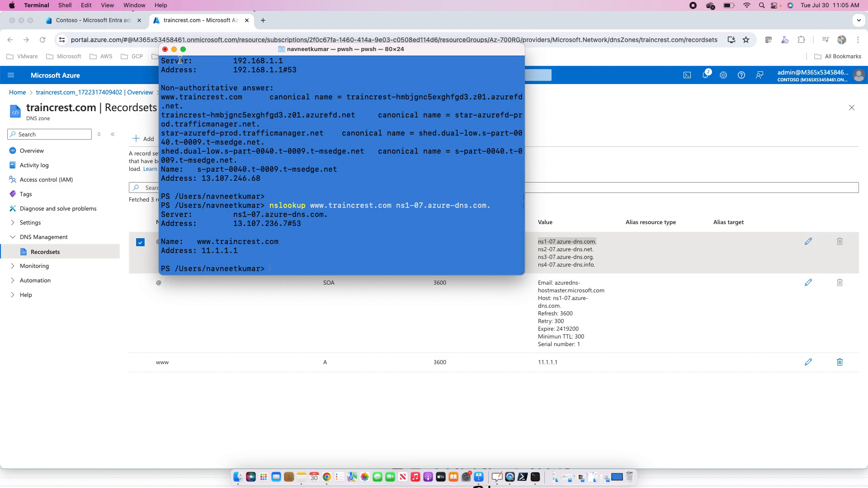